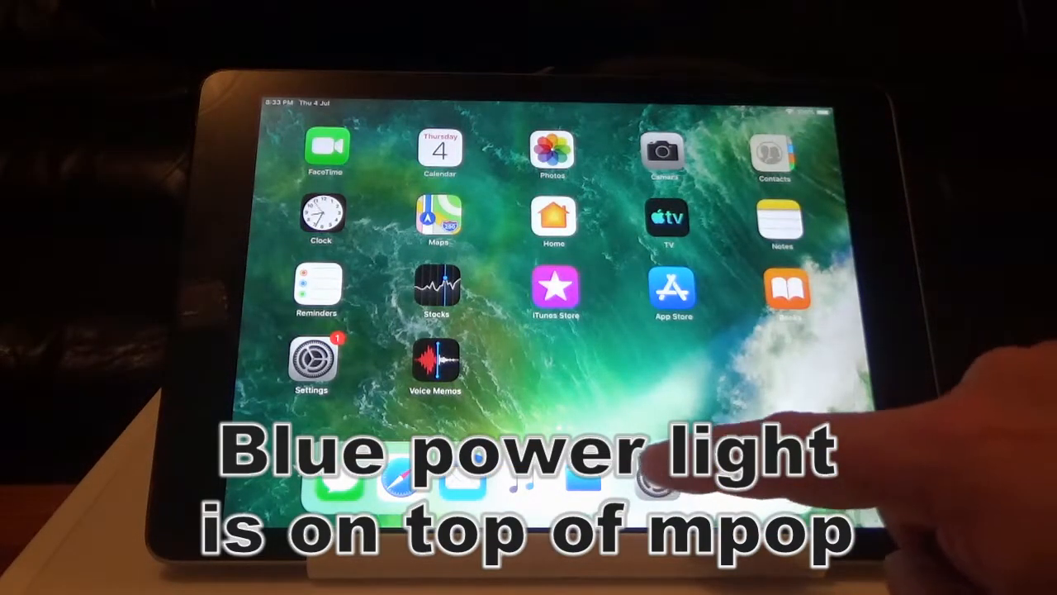
Step: From Settings, choose Forget This Device for the STAR mPOP Bluetooth printer
left_click(312, 359)
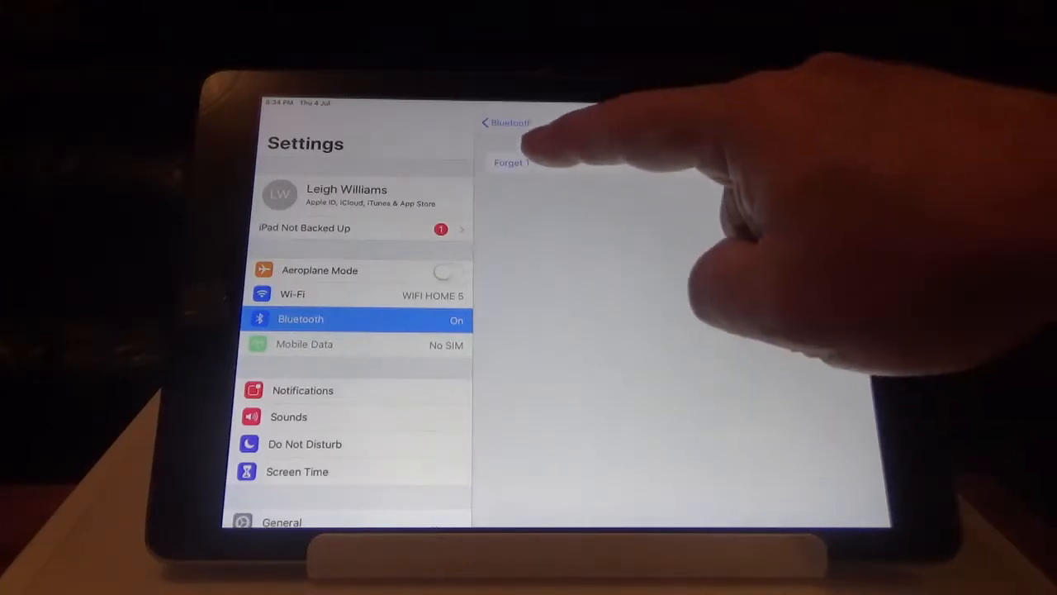
left_click(512, 162)
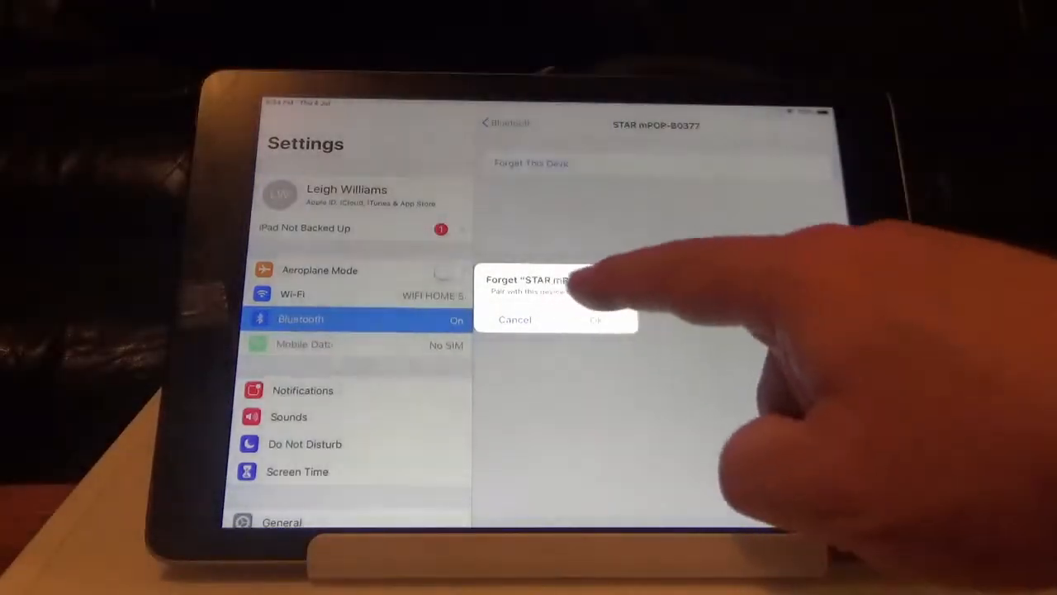